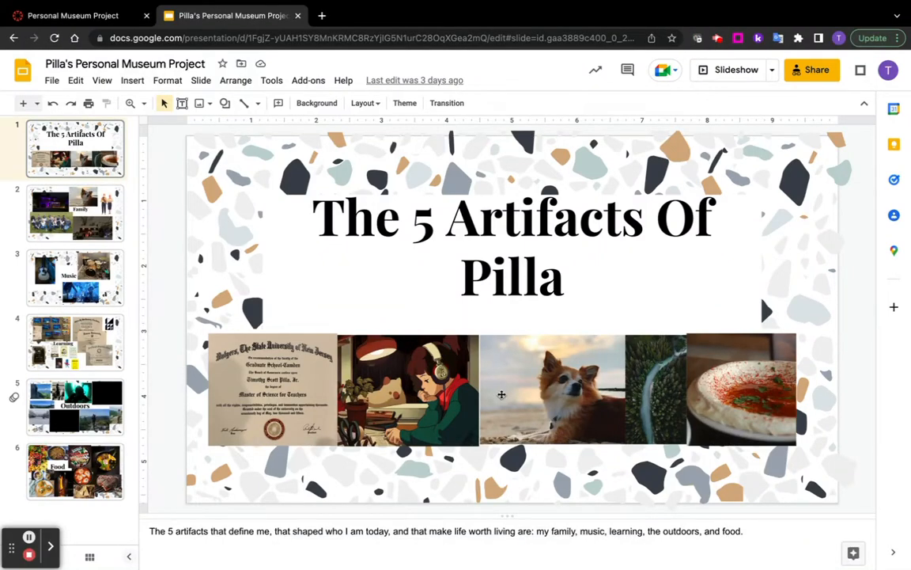
mouse_move(261, 292)
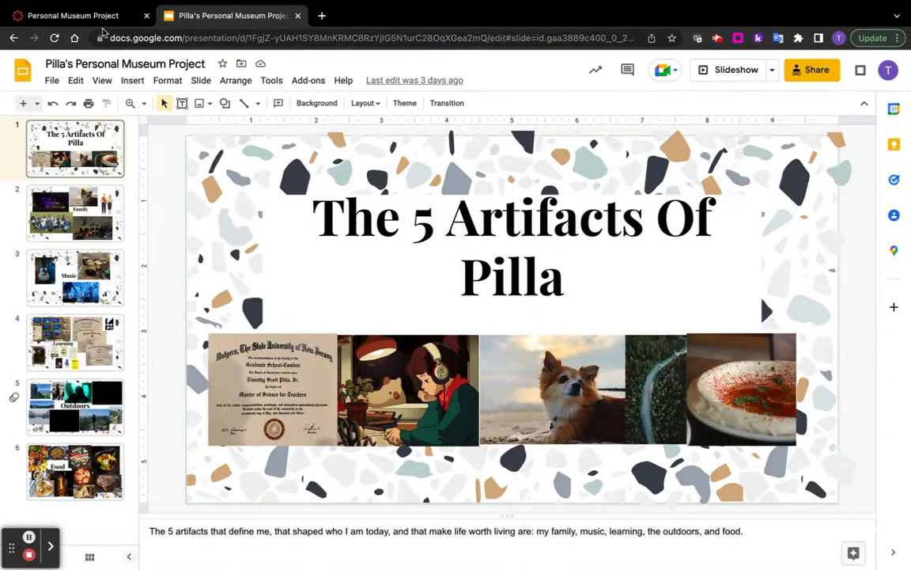
mouse_move(72, 16)
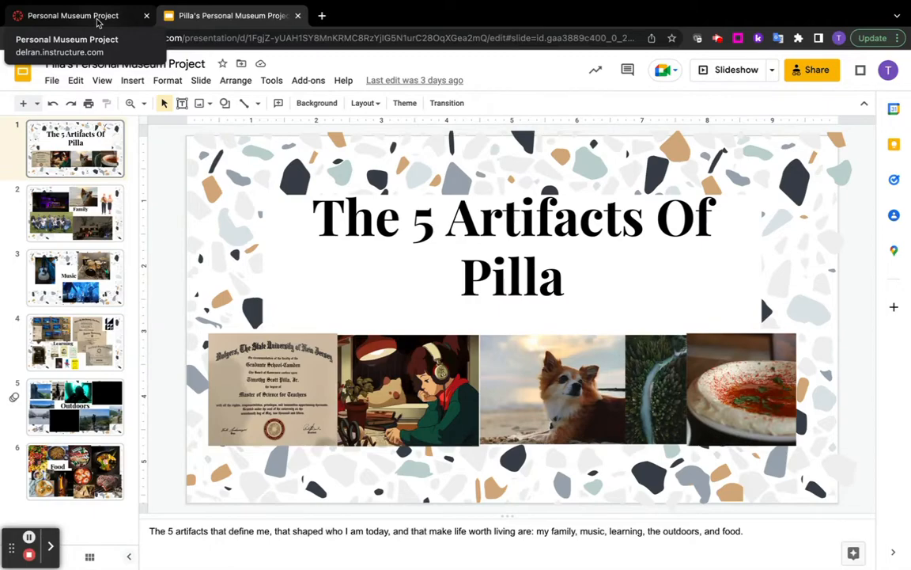
- Flip between the Canvas assignment and the Family slide, landing back on the assignment page
click(73, 16)
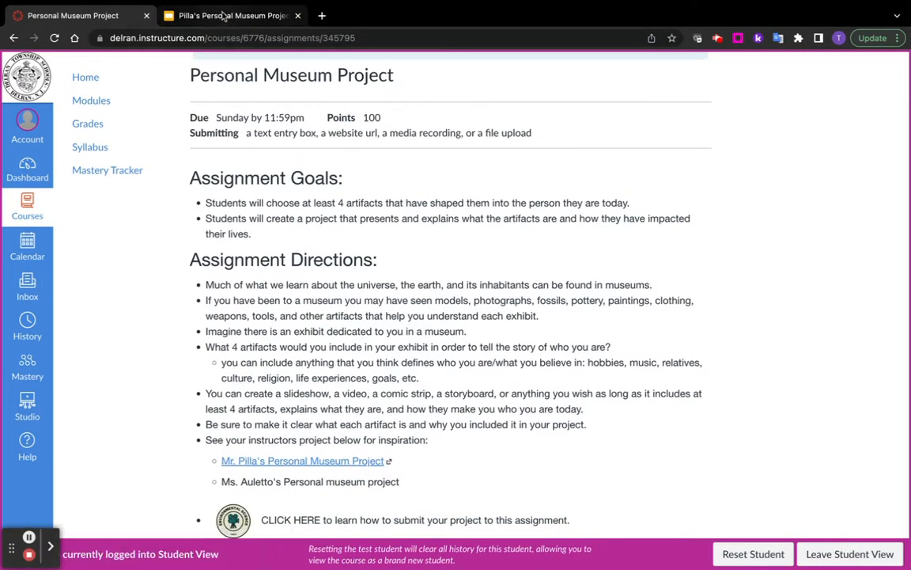
click(230, 16)
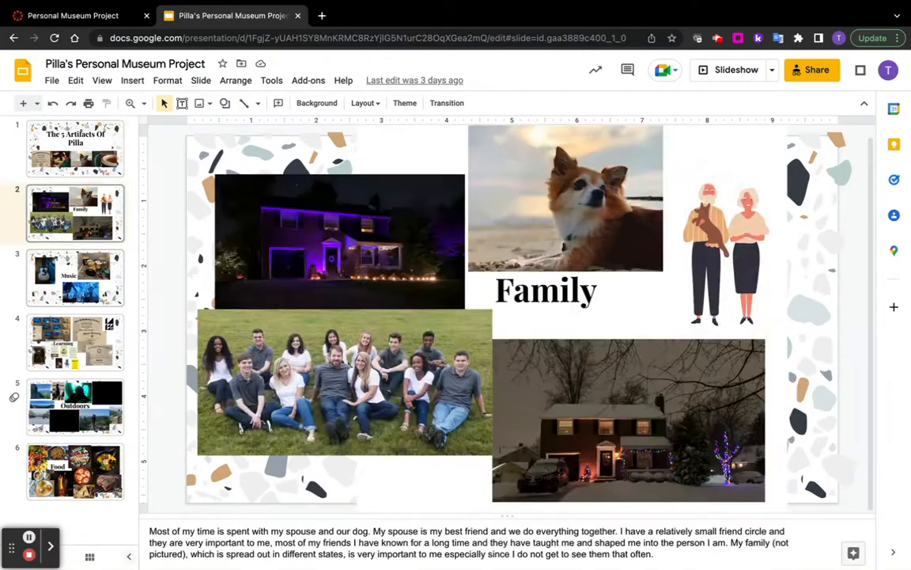
click(72, 16)
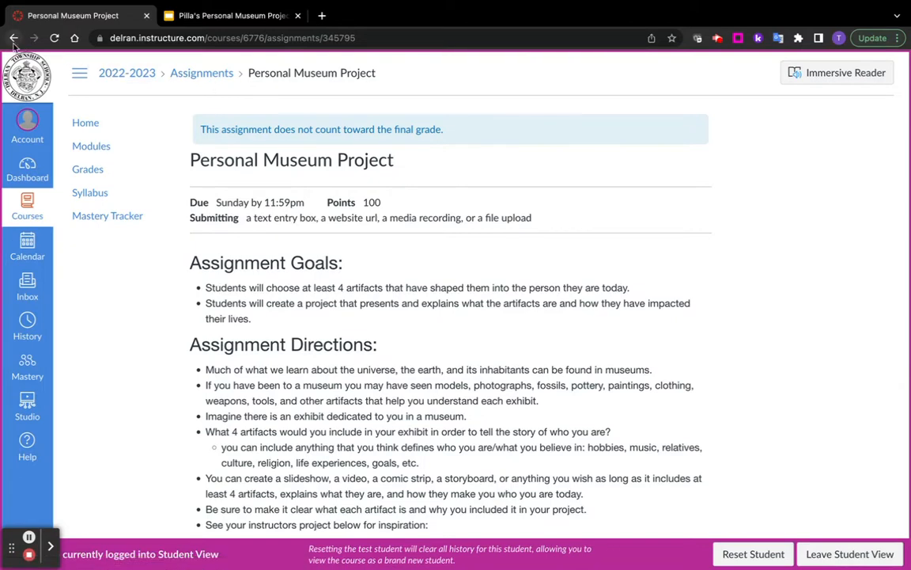
click(849, 554)
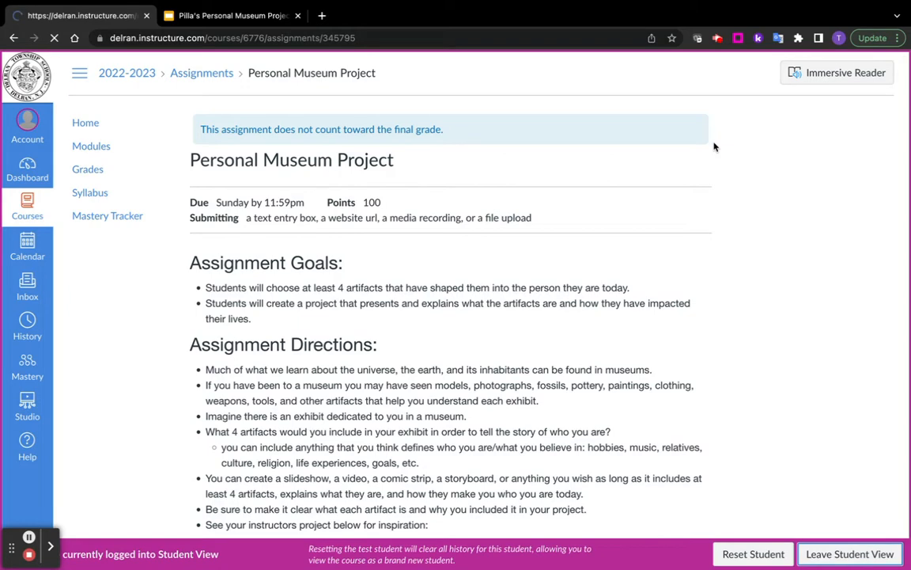
- Re-enter Student View and start the assignment submission
click(849, 553)
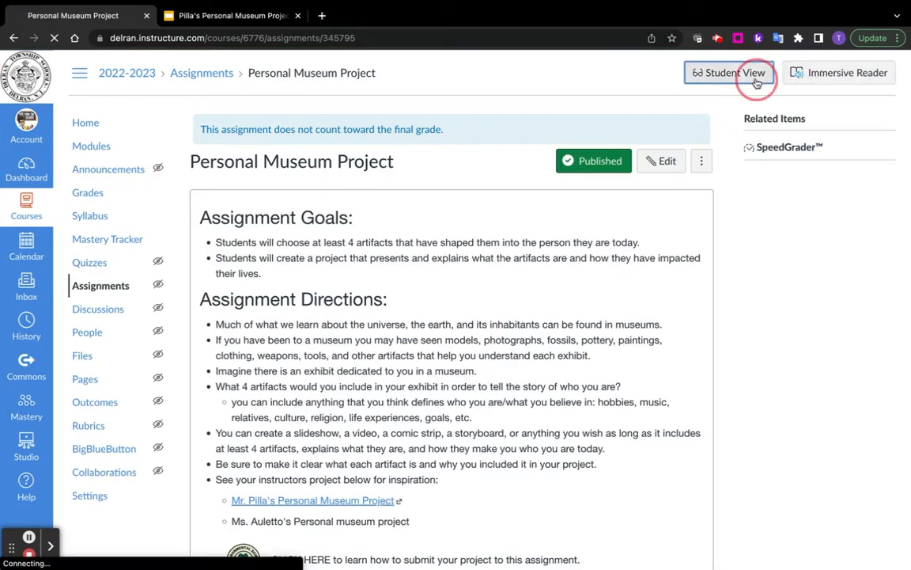
click(728, 72)
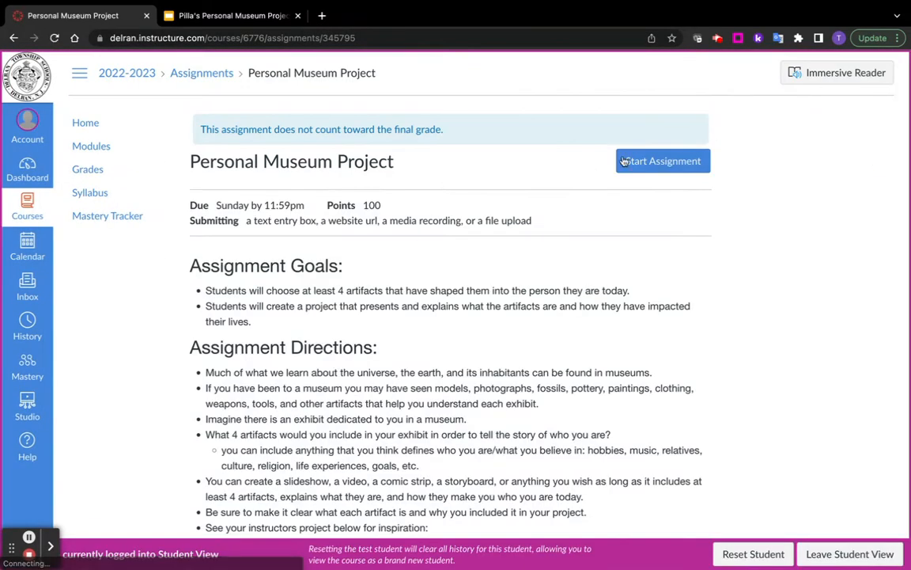
click(661, 161)
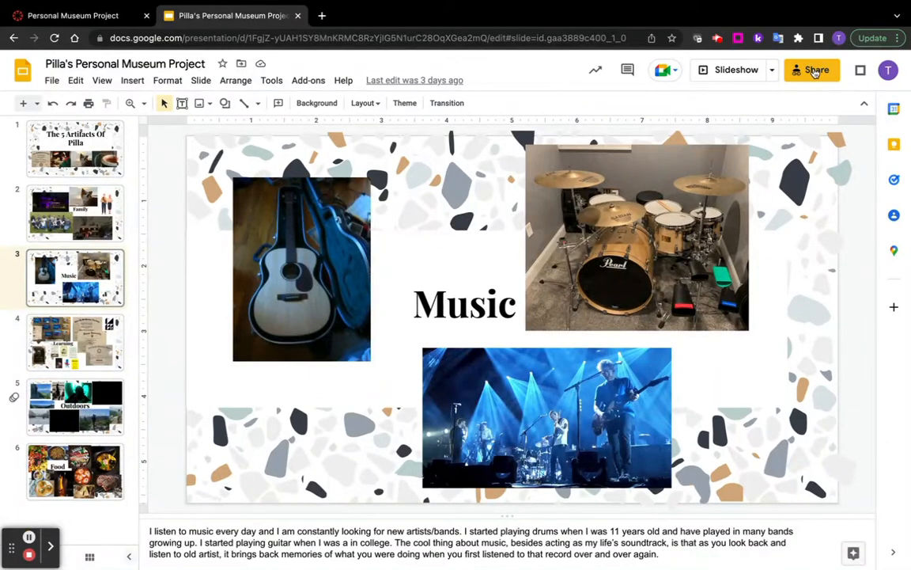
- Show Canvas's File Upload option with Choose File, then return to the Slides Music slide
click(51, 80)
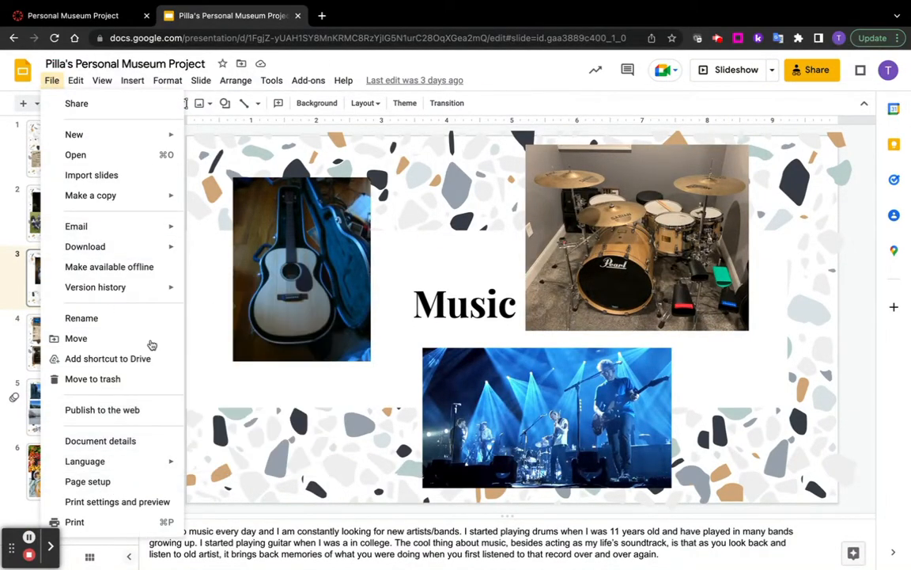
click(168, 79)
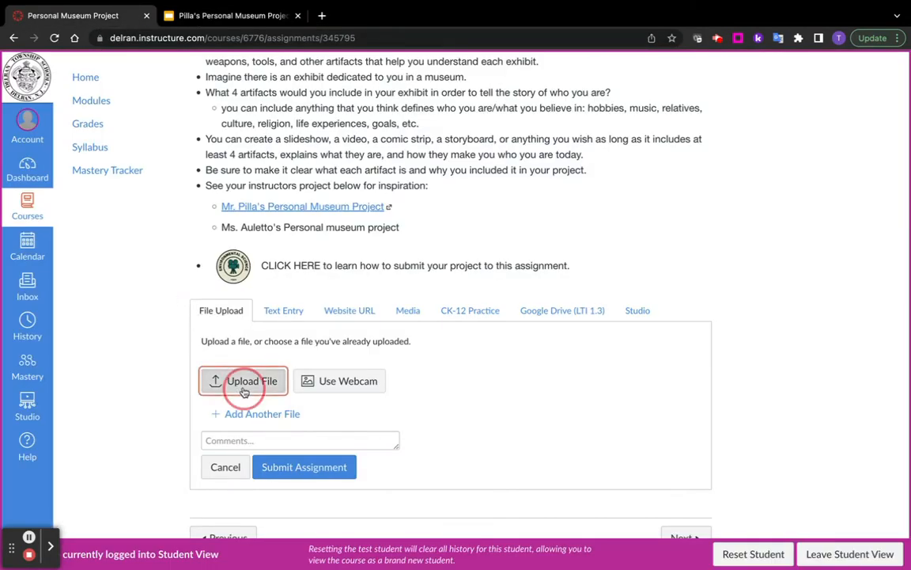
click(243, 380)
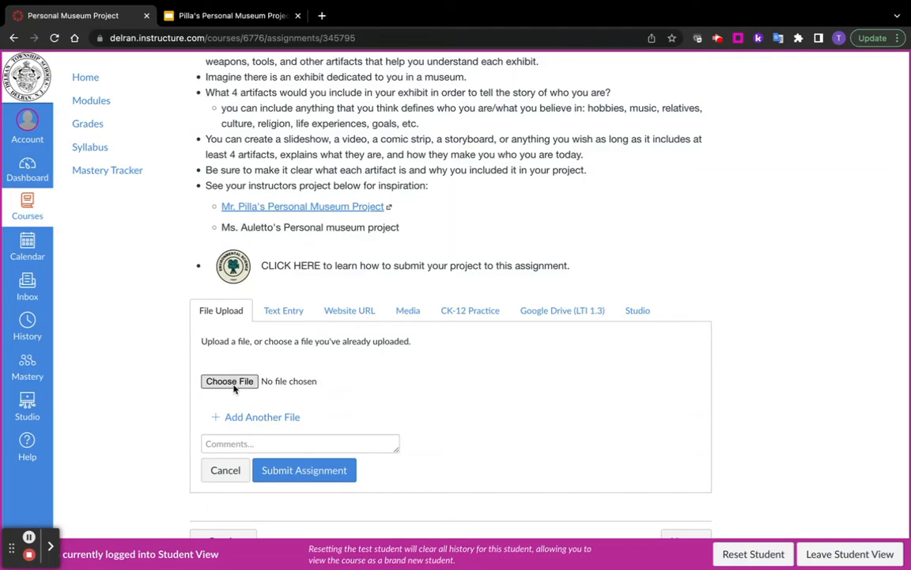
click(230, 16)
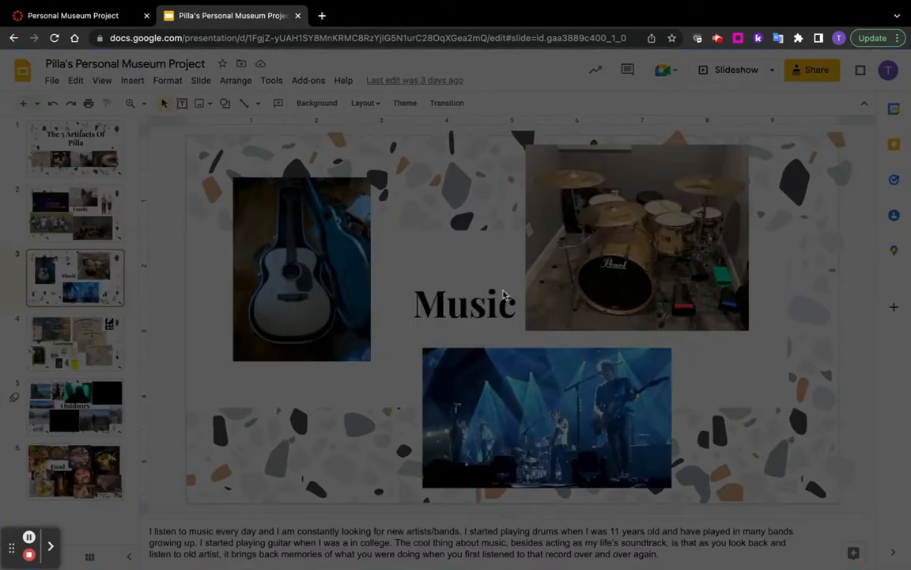
- Share the presentation as Anyone with the link, copy the link, and return to Canvas
click(812, 70)
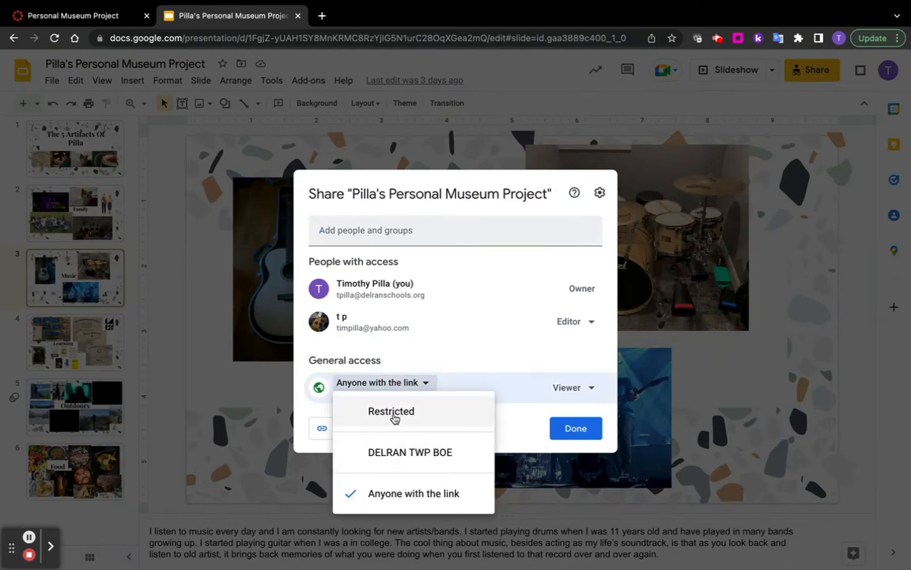
click(351, 427)
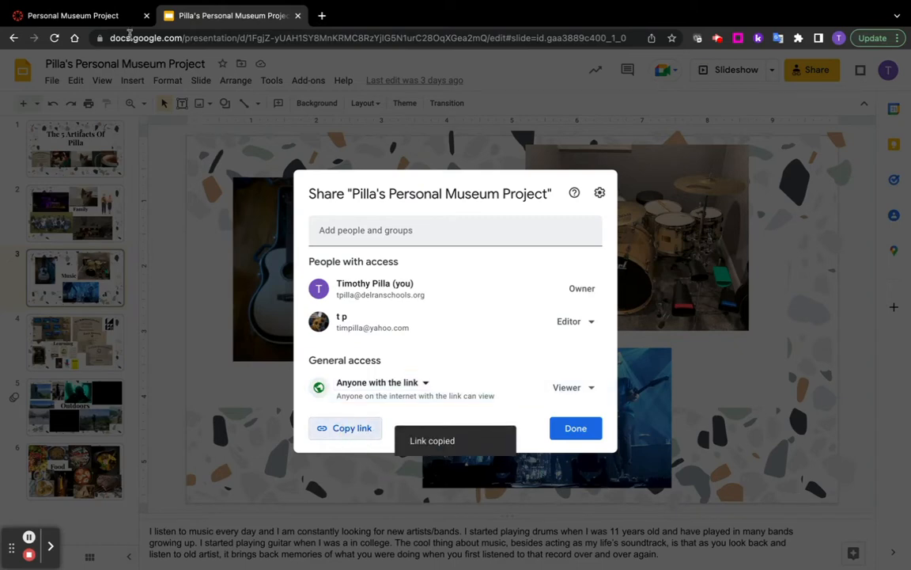
click(71, 16)
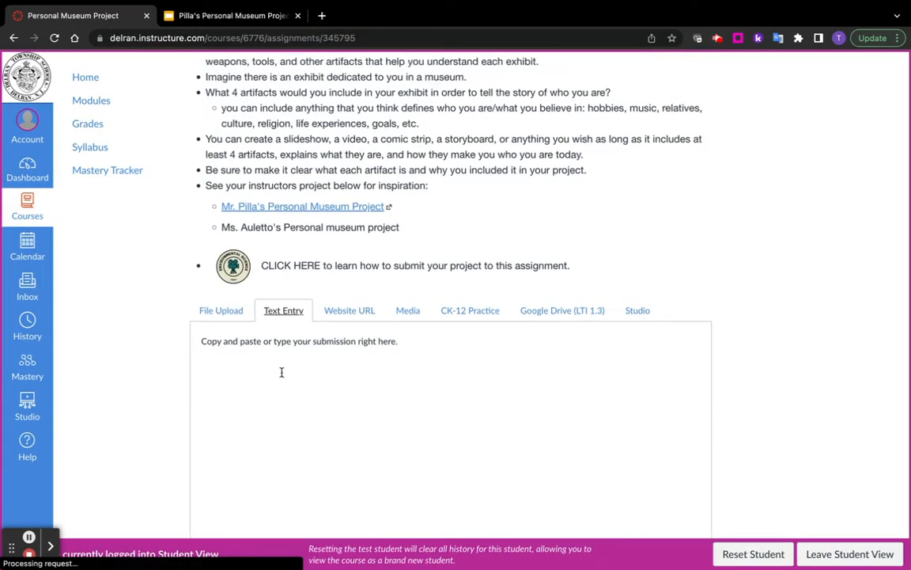
- Paste the Slides sharing link into the Text Entry and Website URL submissions
text(https://docs.google.com/presentation/d/1FgjZ-yUAH1SY8MnKRMC8RzYjlG5N1urC28OqXGea2mQ/edit?usp=sharing)
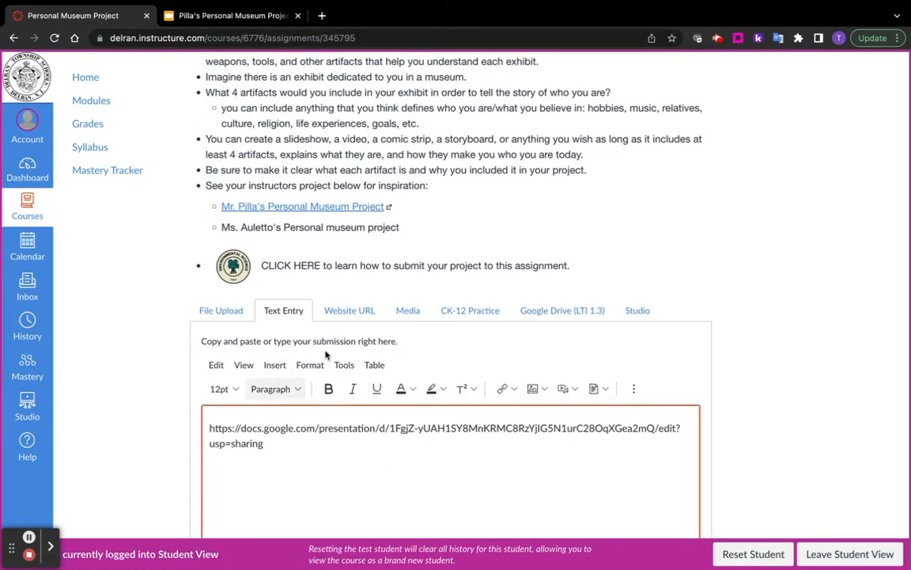
click(348, 310)
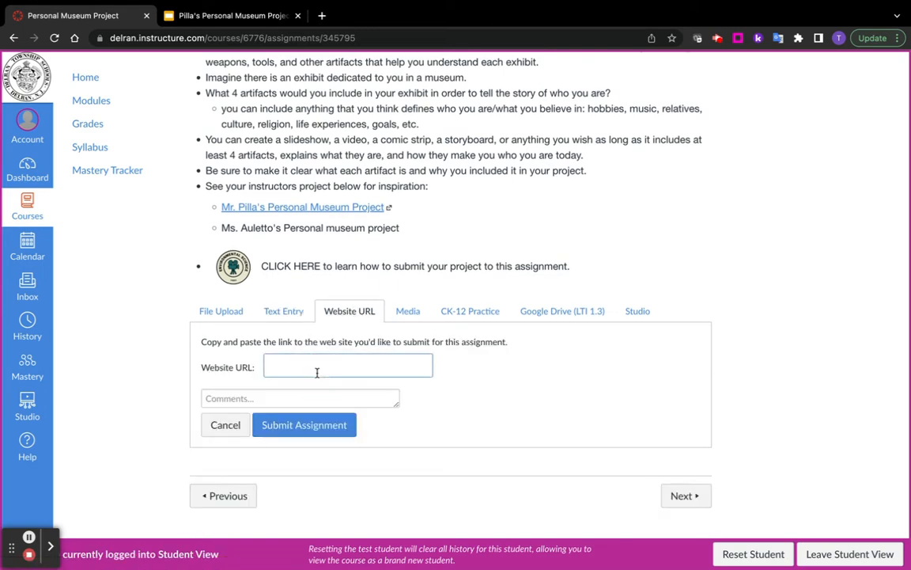
text(N1urC28OqXGea2mQ/edit?usp=sharing)
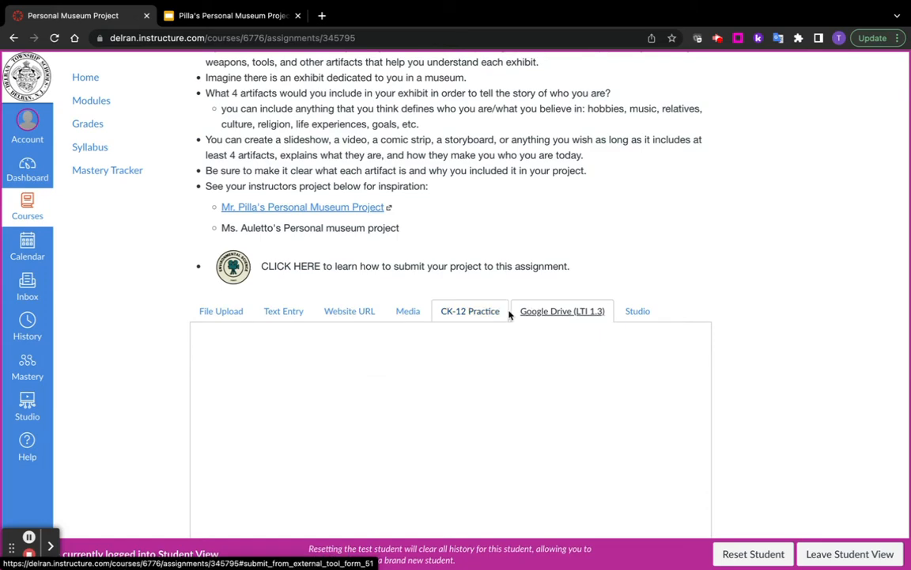
- Show the Google Drive (LTI 1.3) submission option and its Drive file picker
click(562, 310)
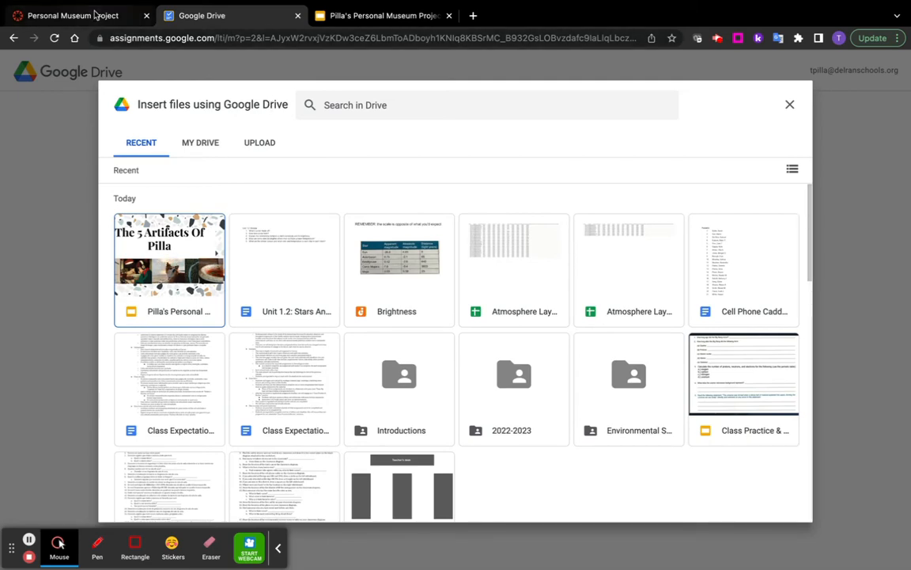
click(789, 104)
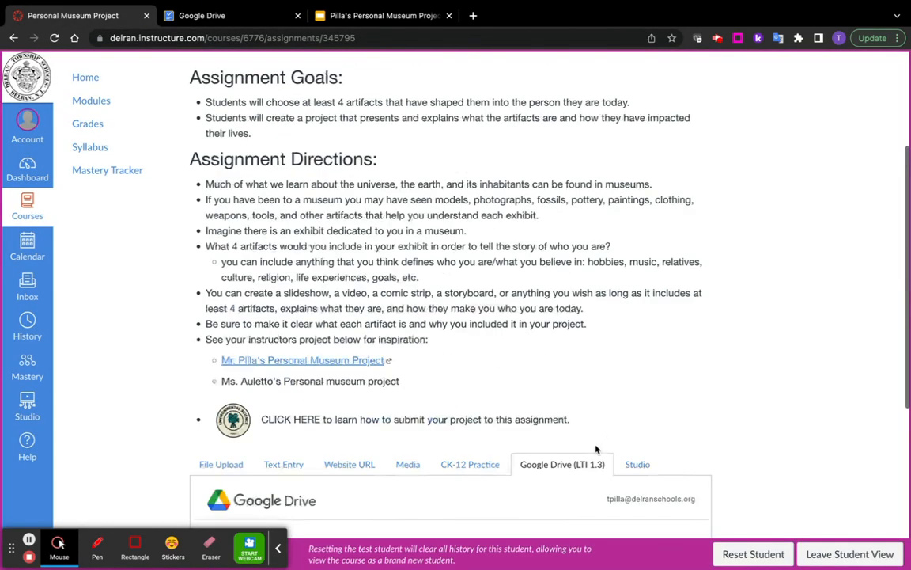